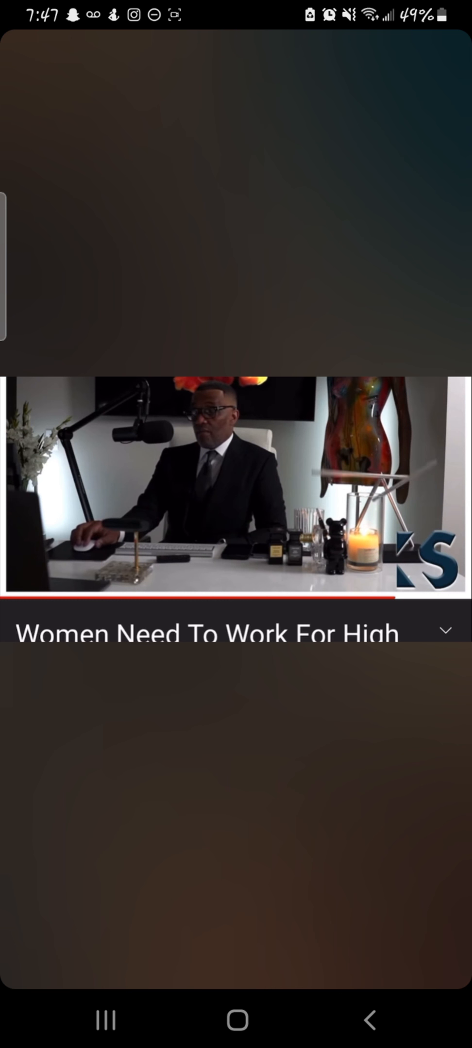
# Reveal the playback controls and caption overlay on the 'Leave Your Job For Your Man' video
pyautogui.click(236, 482)
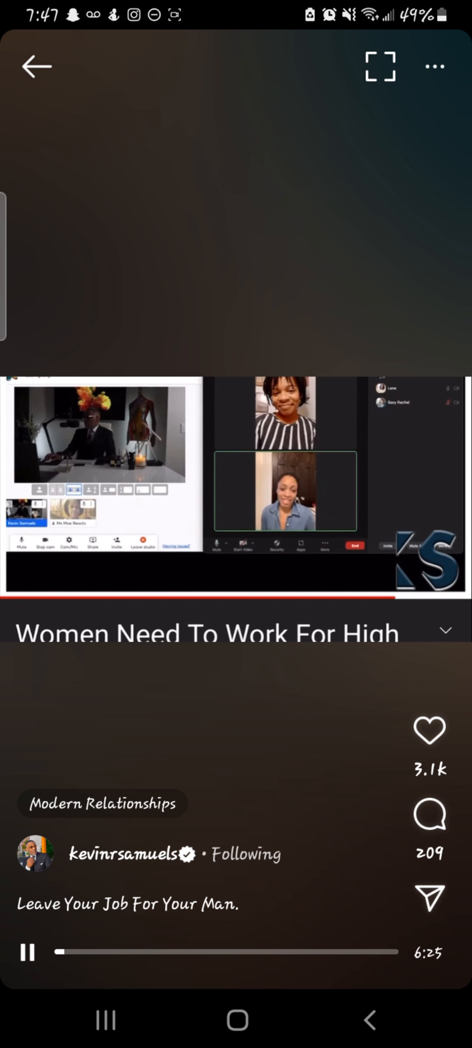